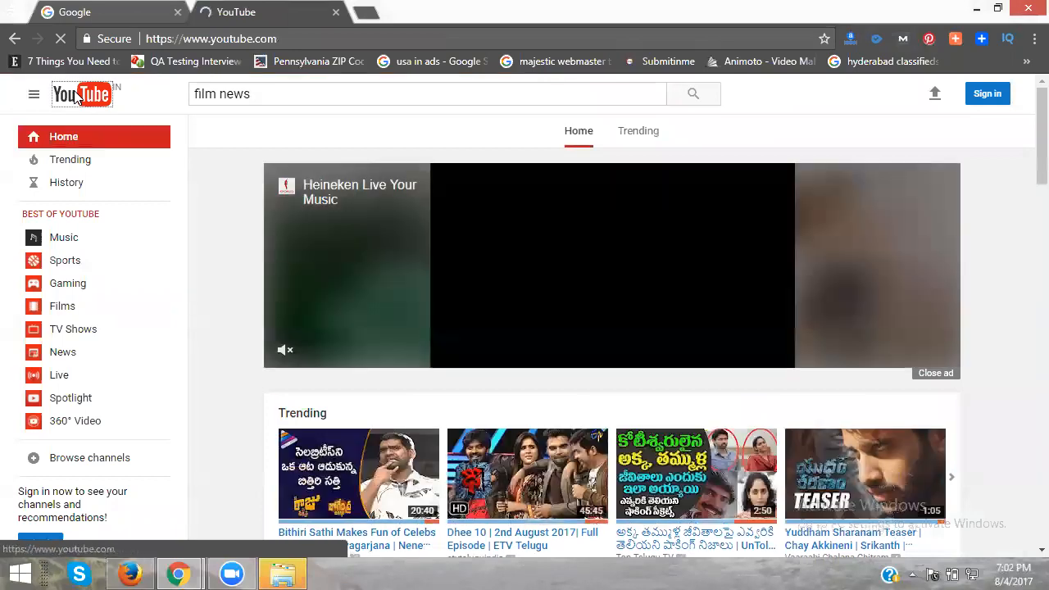
- Enter the query "vidiq toolbar" into the Google search field
{"action": "left_click", "coordinate": [90, 12]}
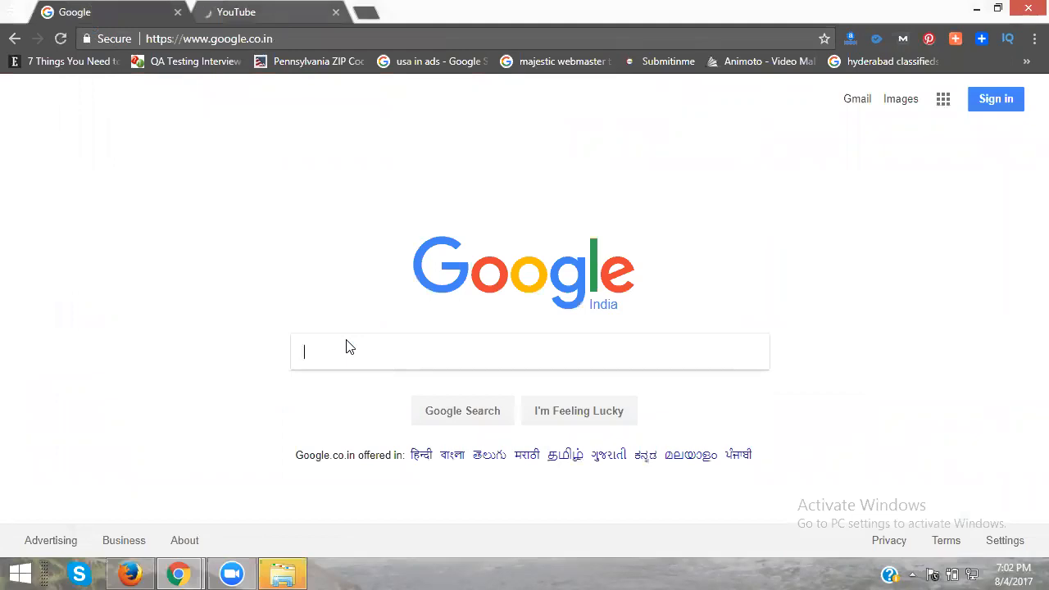
{"action": "type", "text": "vidiq t"}
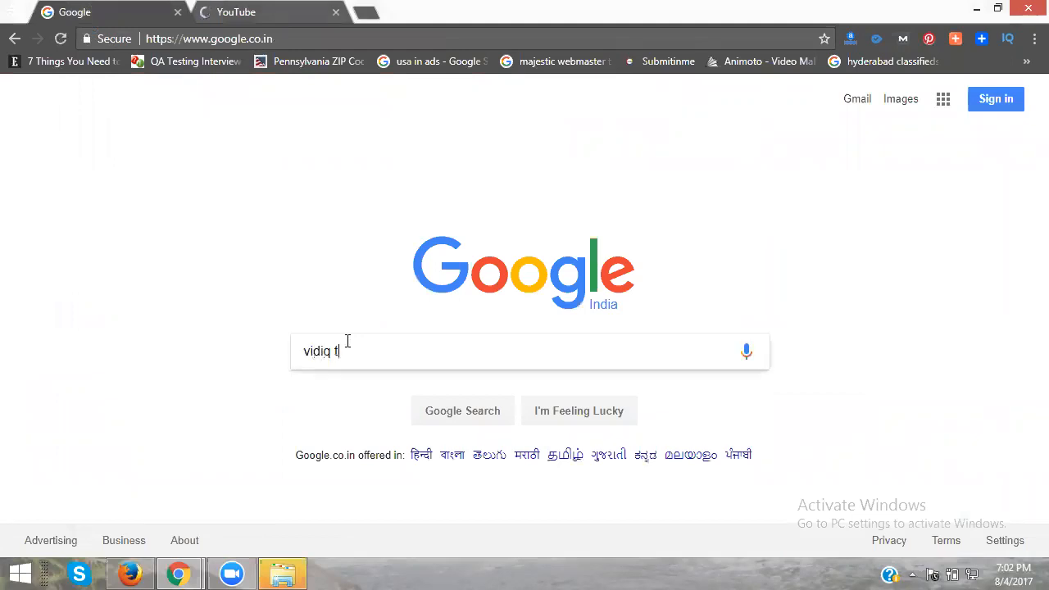
{"action": "type", "text": "oolbar"}
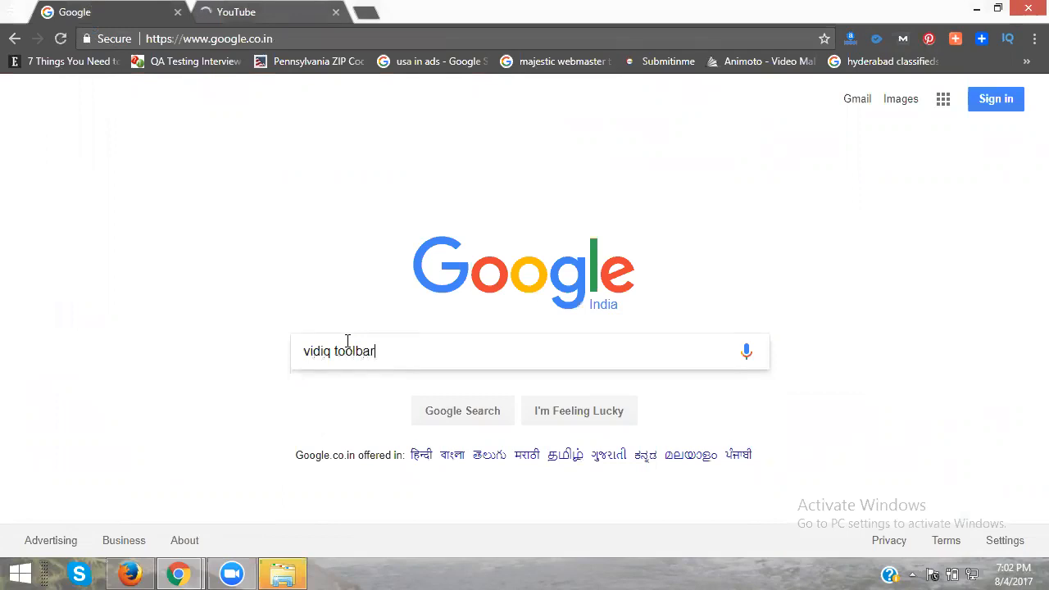
{"action": "mouse_move", "coordinate": [426, 375]}
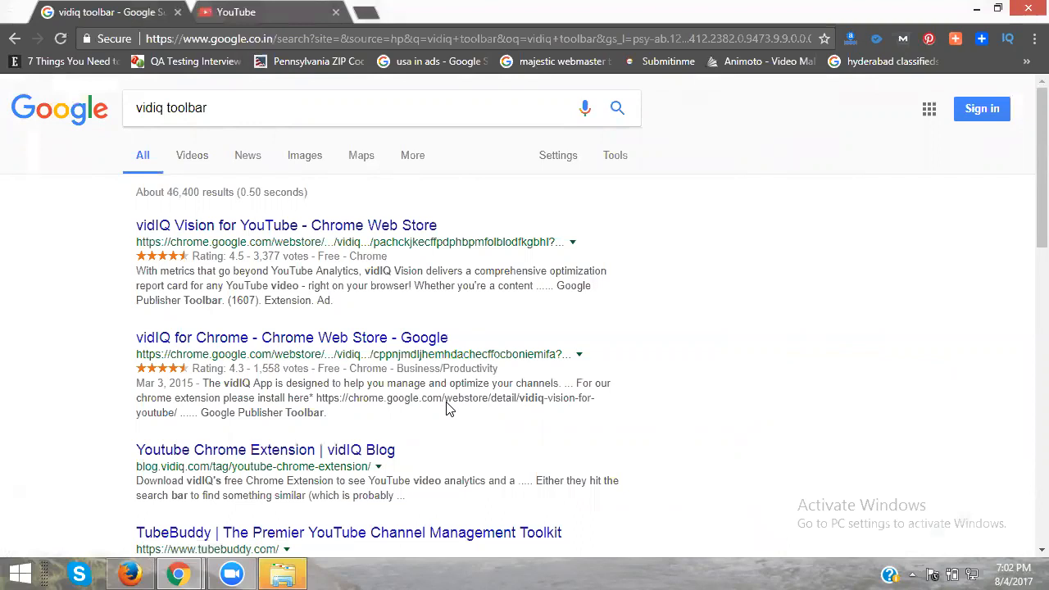
{"action": "mouse_move", "coordinate": [359, 217]}
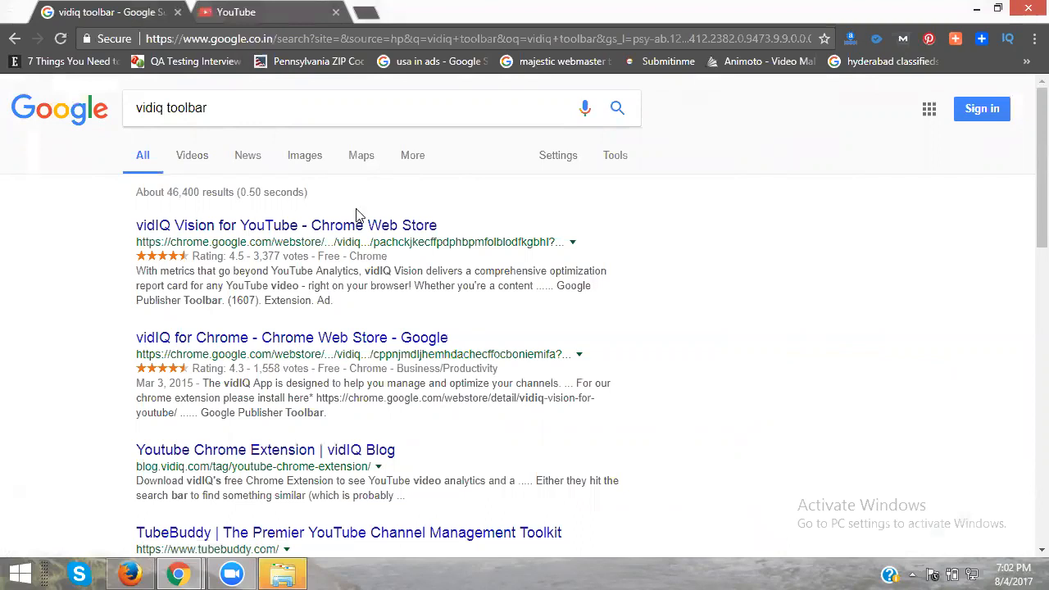
{"action": "mouse_move", "coordinate": [341, 236]}
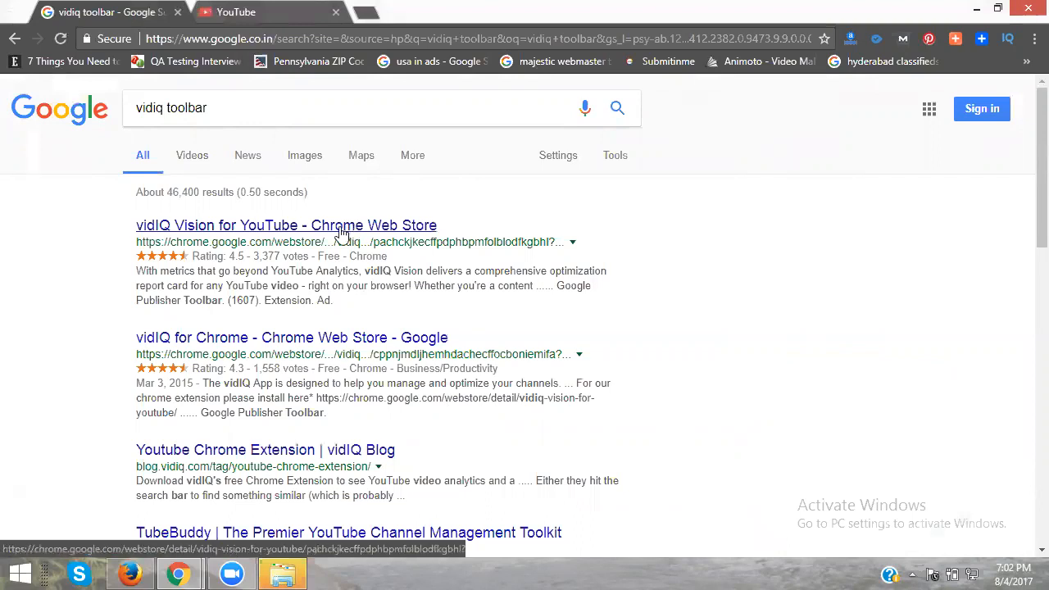
{"action": "left_click", "coordinate": [285, 224]}
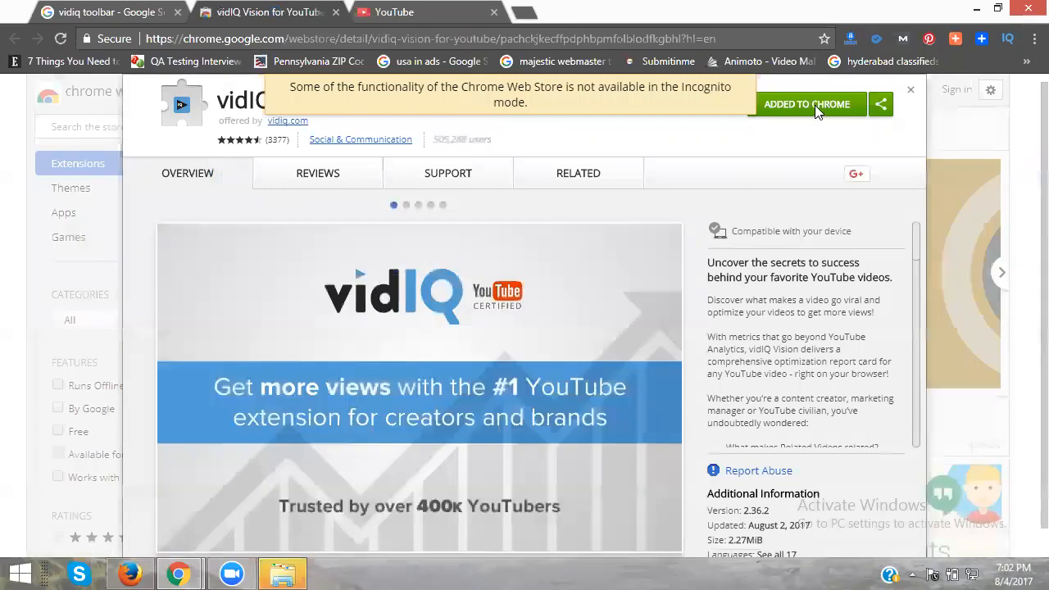
{"action": "mouse_move", "coordinate": [839, 113]}
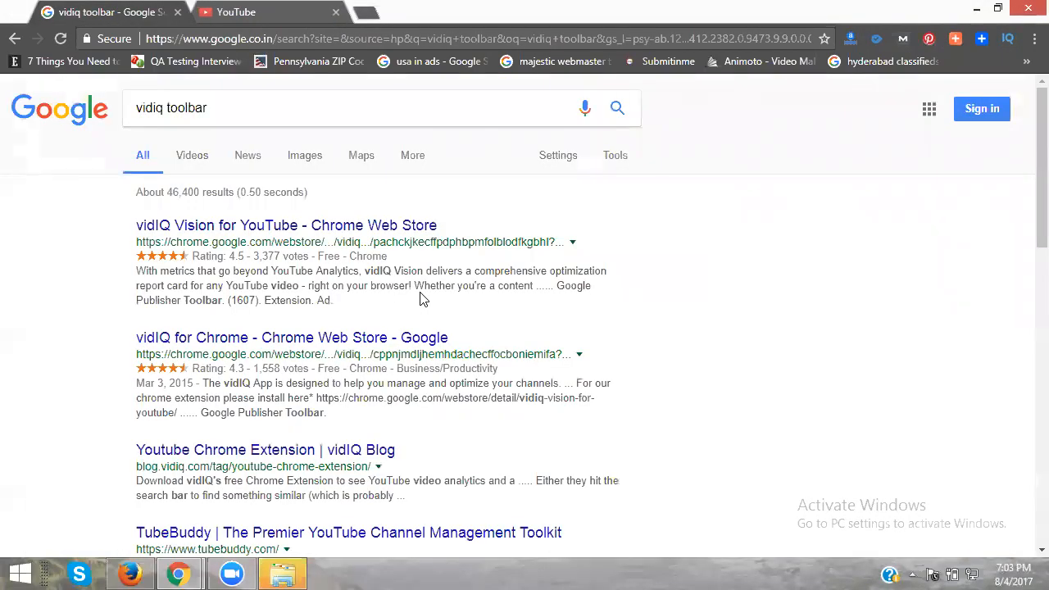
{"action": "mouse_move", "coordinate": [254, 196]}
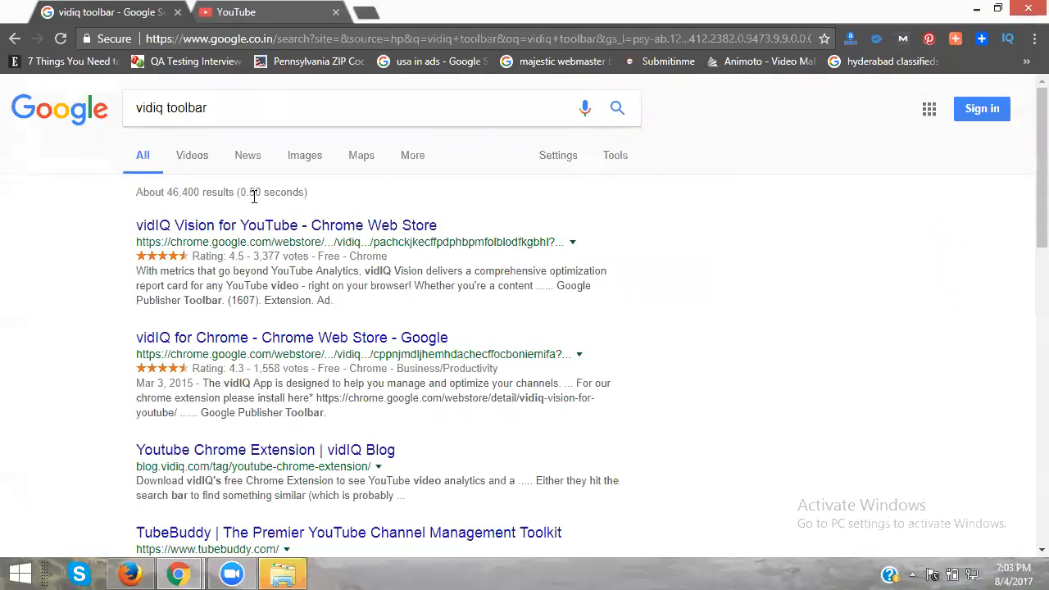
- Return to the YouTube home page and scroll down to the Trending videos
{"action": "left_click", "coordinate": [238, 11]}
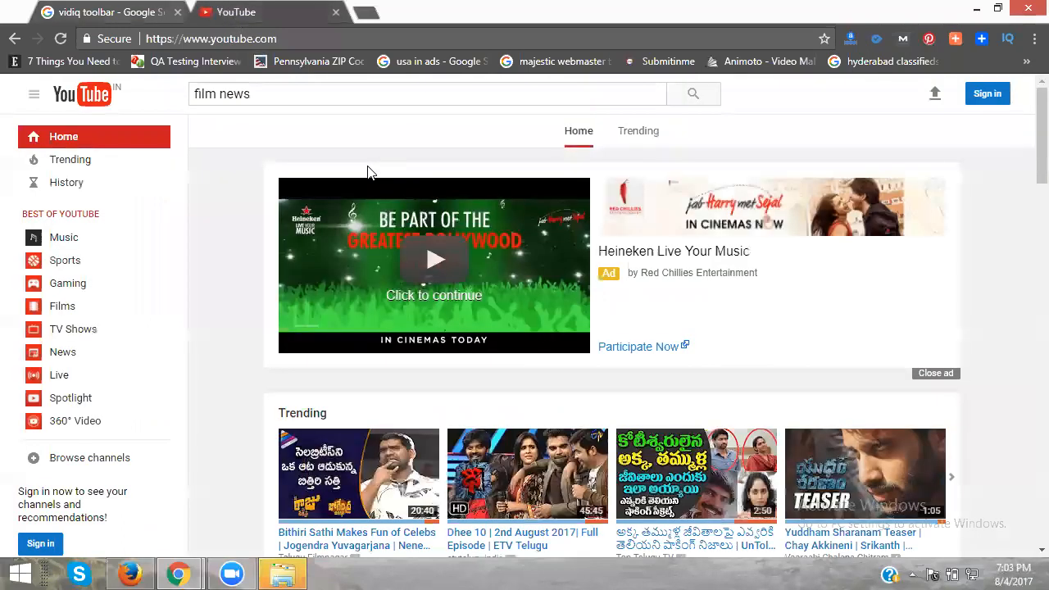
{"action": "mouse_move", "coordinate": [368, 329]}
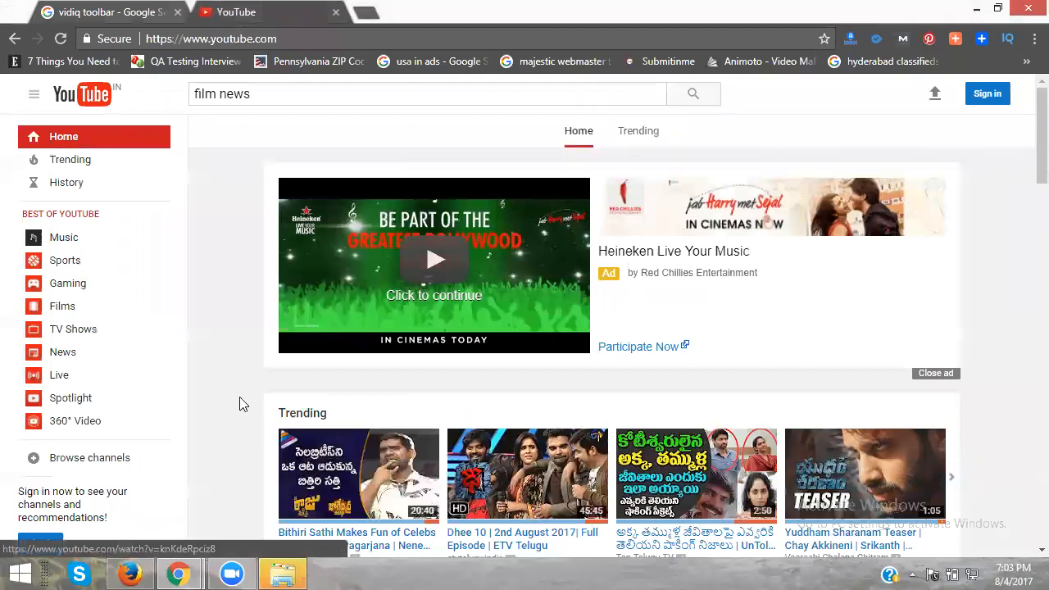
{"action": "scroll", "scroll_direction": "down", "scroll_amount": 3}
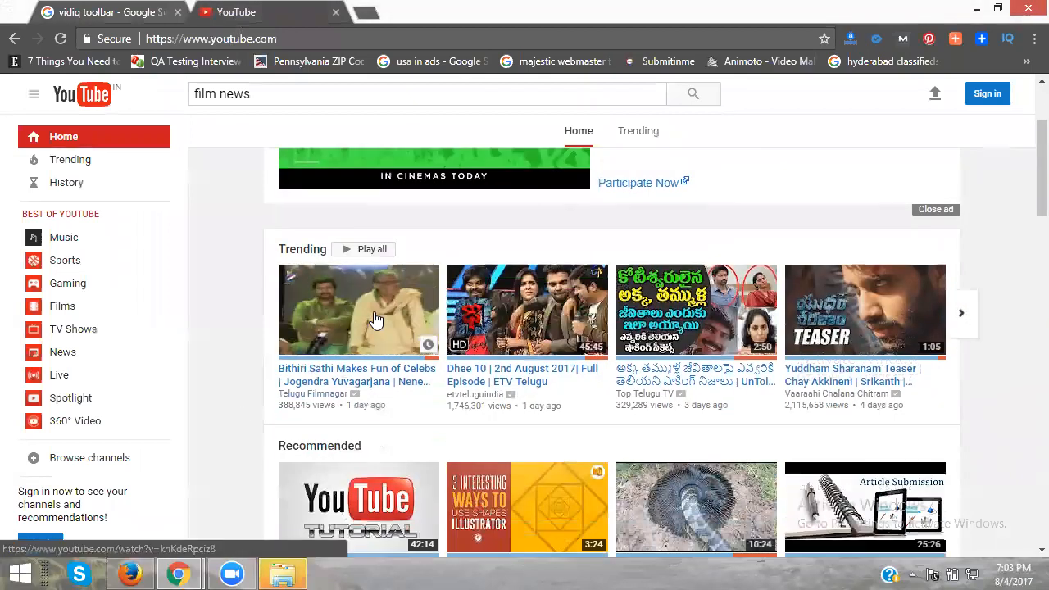
{"action": "mouse_move", "coordinate": [341, 390]}
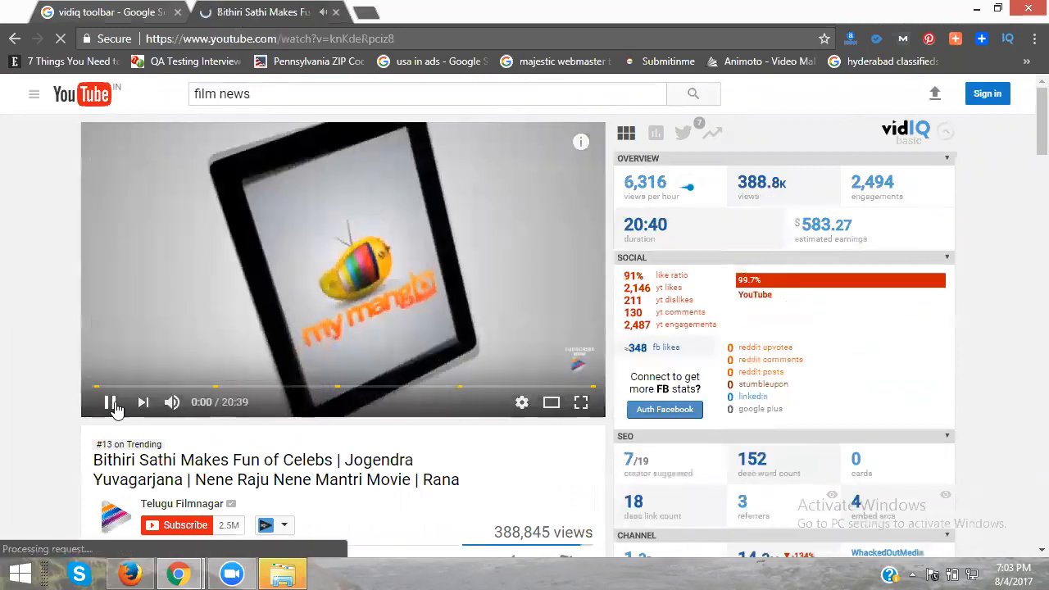
{"action": "left_click", "coordinate": [110, 402]}
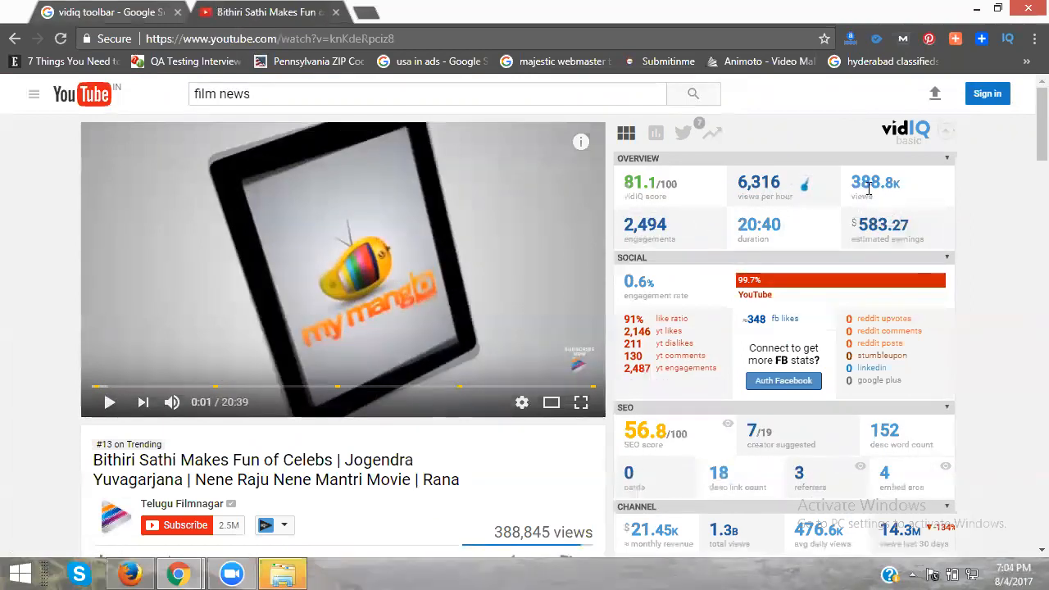
{"action": "scroll", "scroll_direction": "down", "scroll_amount": 3}
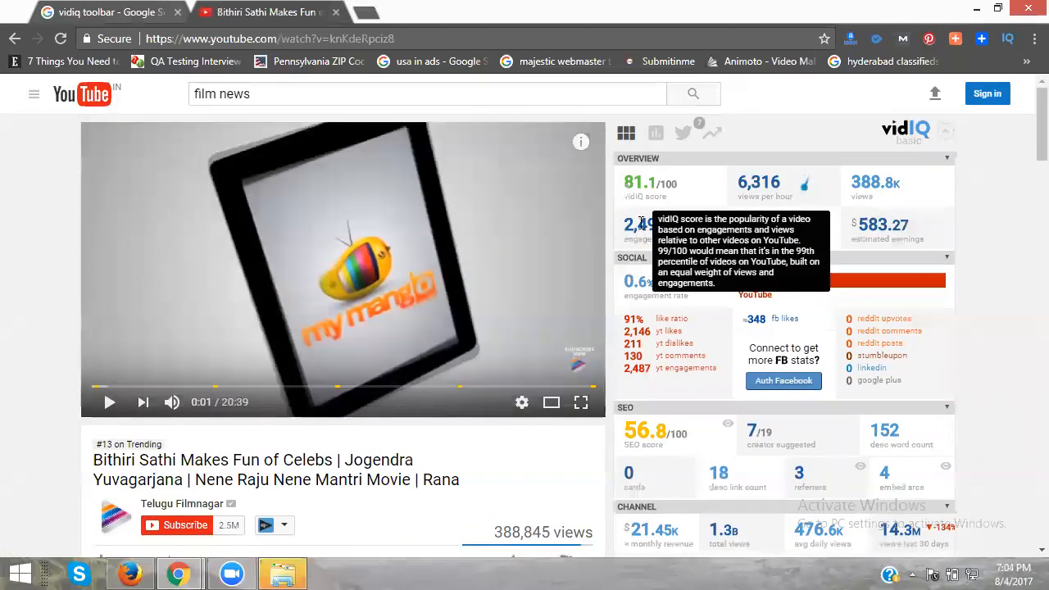
{"action": "mouse_move", "coordinate": [844, 233]}
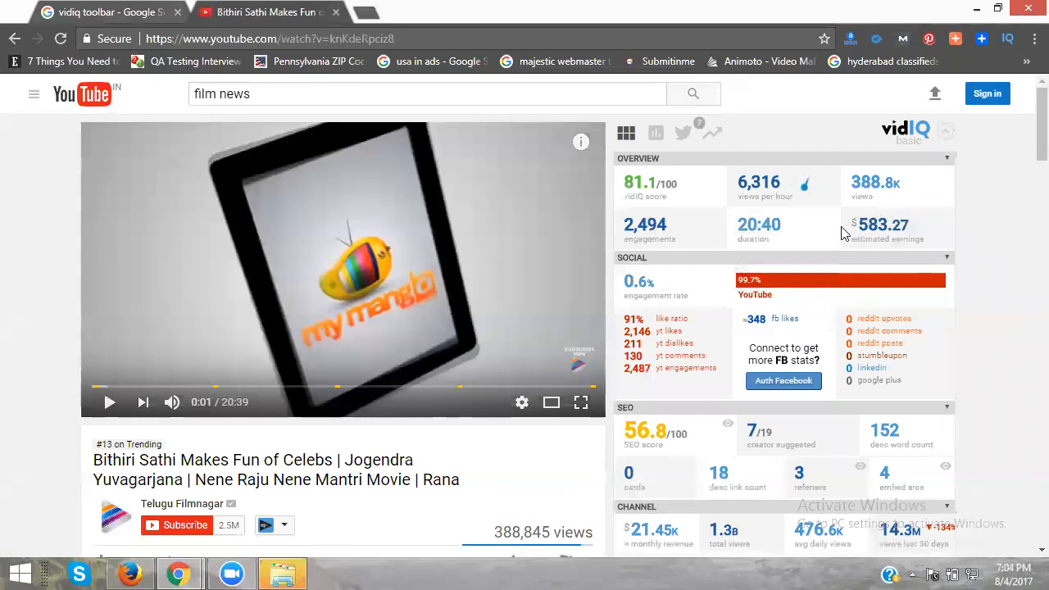
{"action": "mouse_move", "coordinate": [872, 230]}
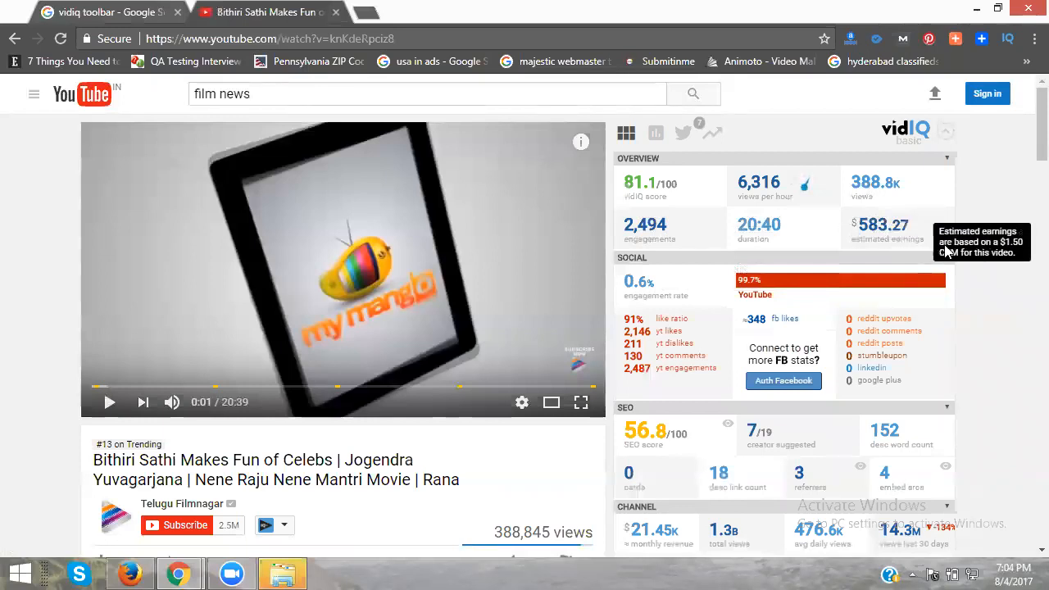
{"action": "mouse_move", "coordinate": [862, 251]}
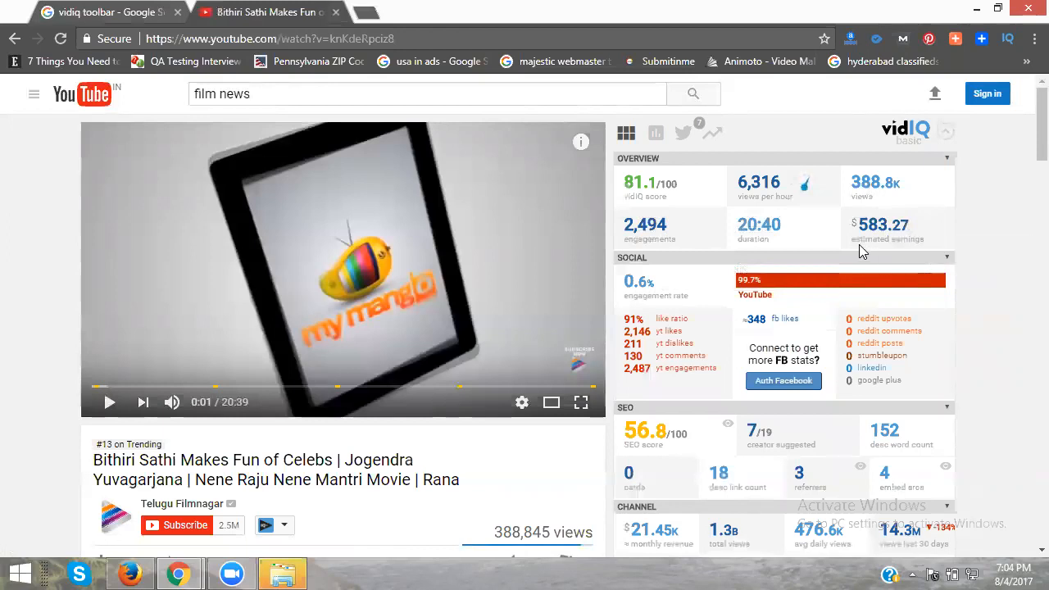
{"action": "mouse_move", "coordinate": [893, 249]}
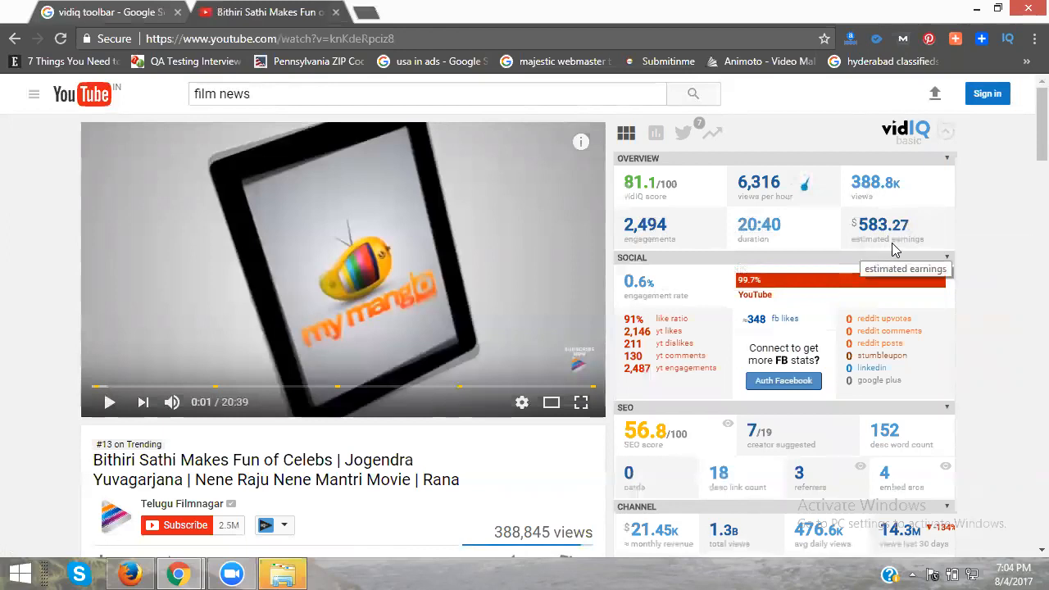
{"action": "mouse_move", "coordinate": [631, 315]}
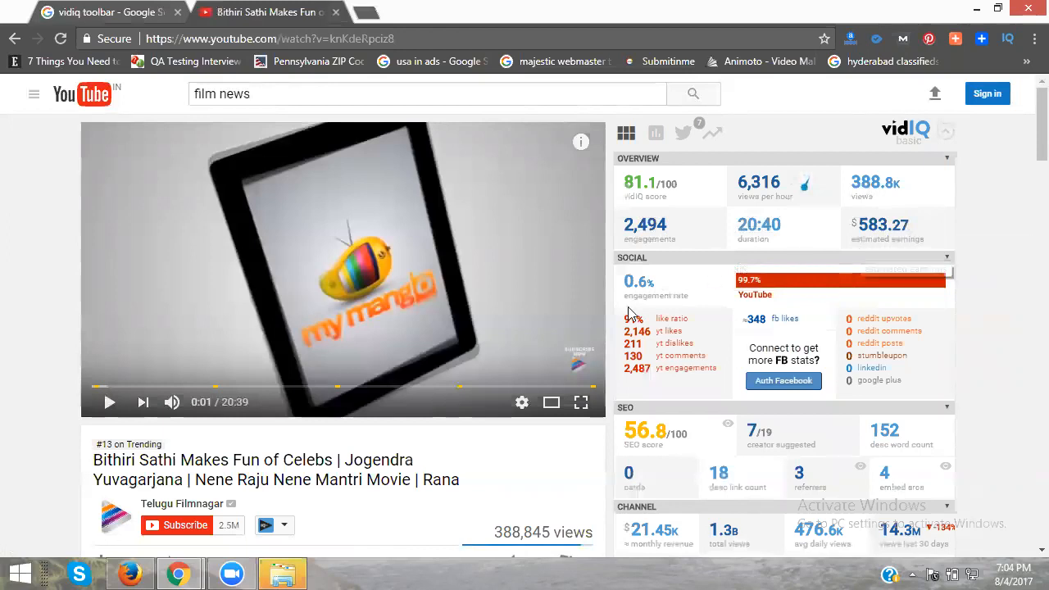
{"action": "scroll", "scroll_direction": "down", "scroll_amount": 3}
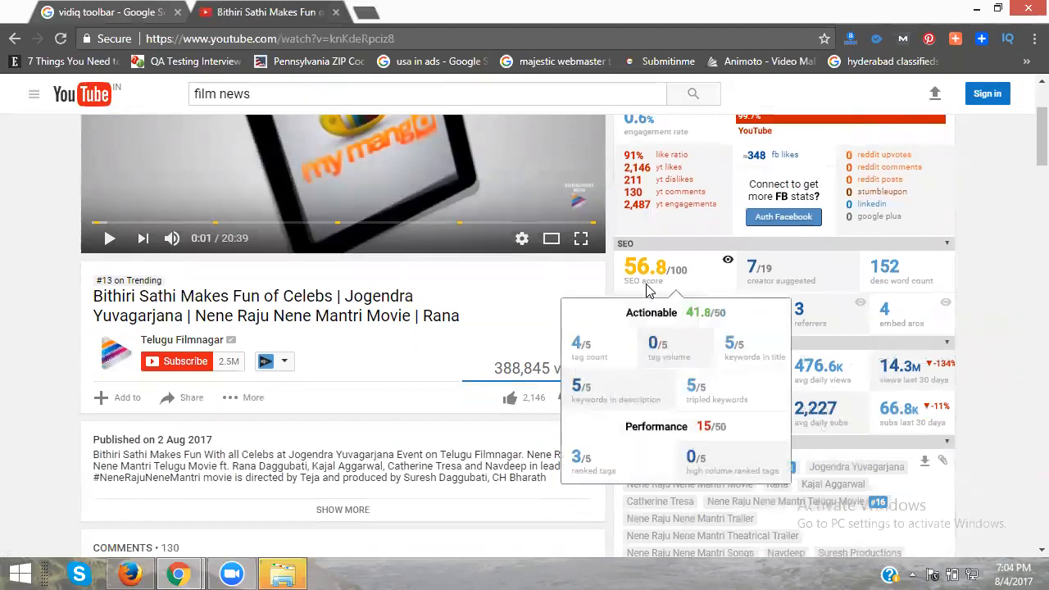
{"action": "mouse_move", "coordinate": [649, 281]}
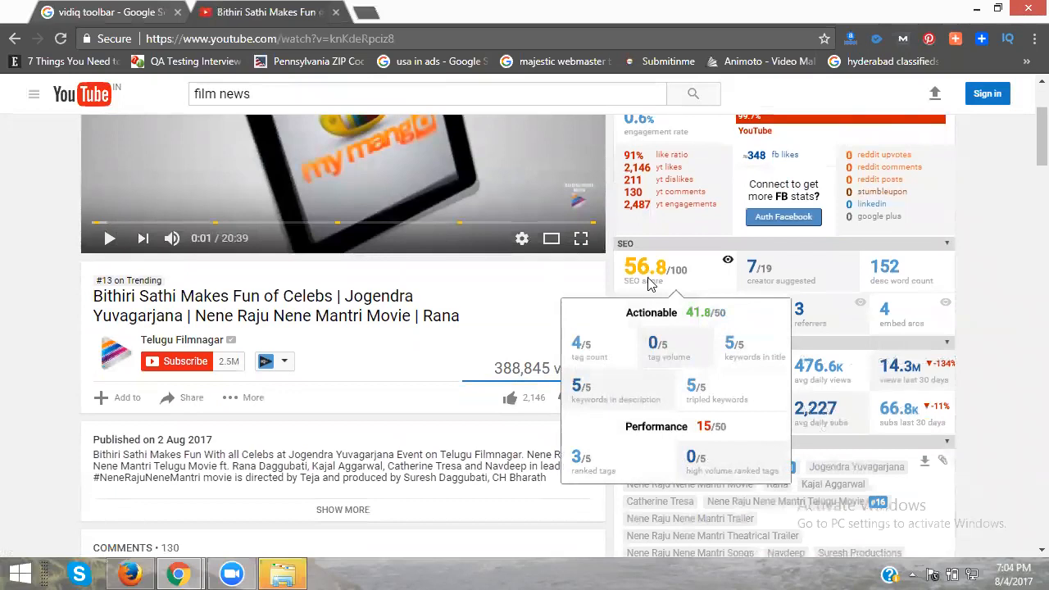
{"action": "mouse_move", "coordinate": [649, 283]}
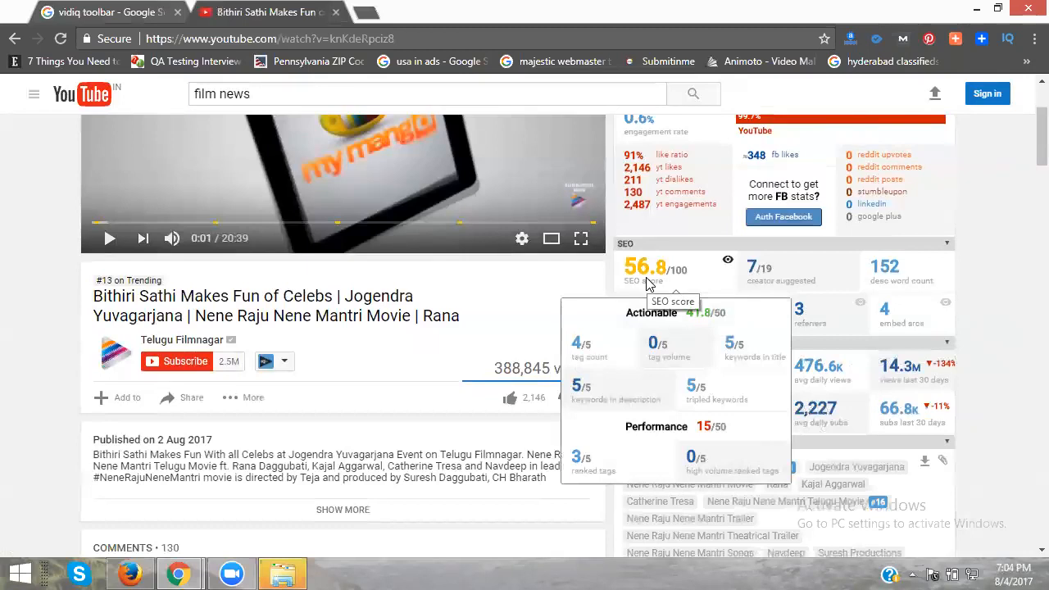
{"action": "mouse_move", "coordinate": [767, 298]}
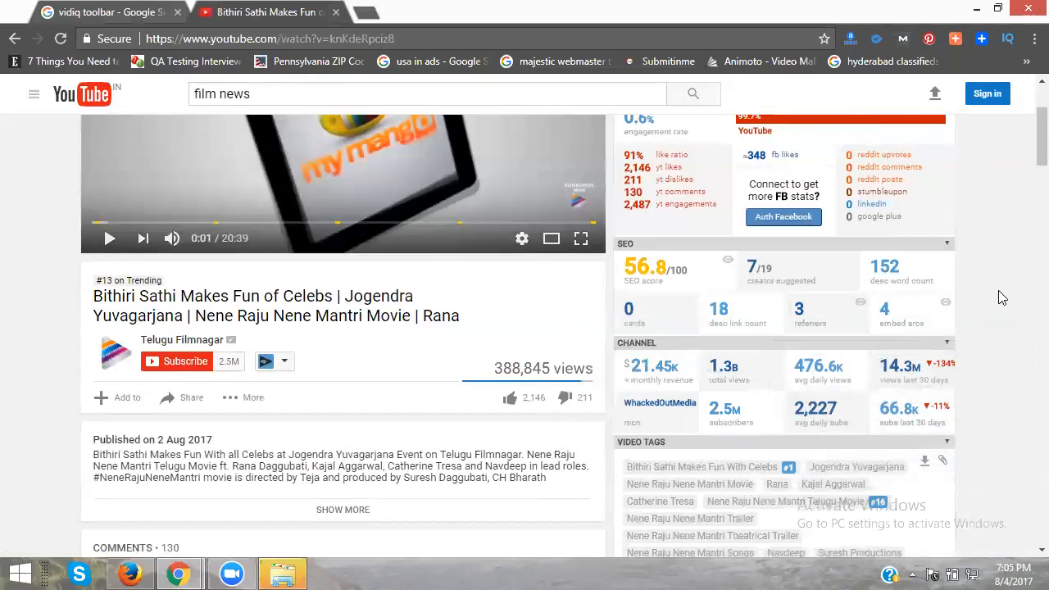
{"action": "scroll", "scroll_direction": "down", "scroll_amount": 3}
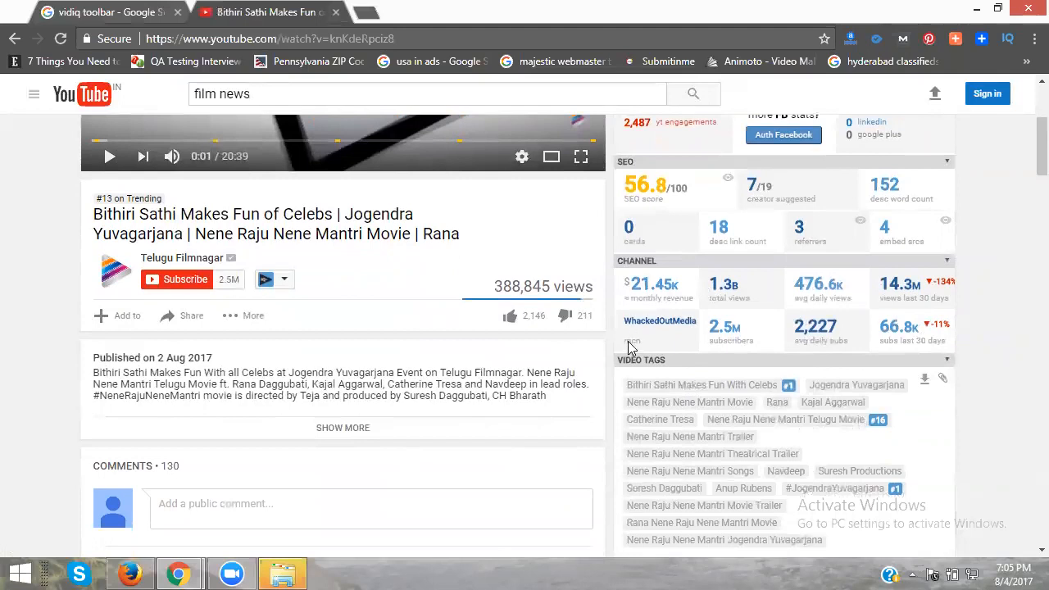
{"action": "mouse_move", "coordinate": [631, 344]}
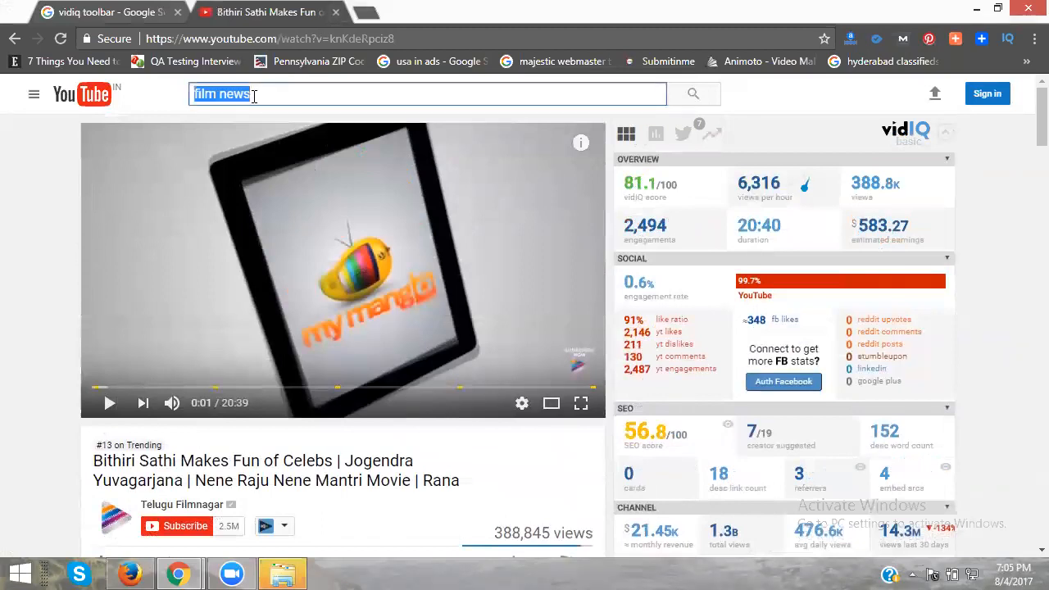
- Search YouTube for "swimming pools in vanasthalipuram" and view the results with vidIQ keyword stats
{"action": "type", "text": "swimming pool"}
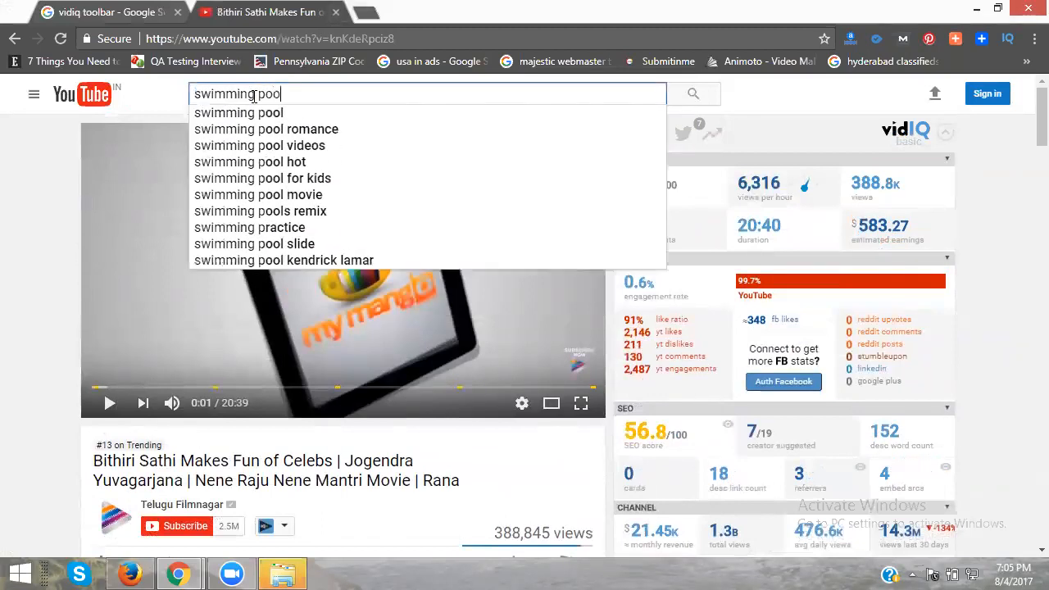
{"action": "key", "text": "enter"}
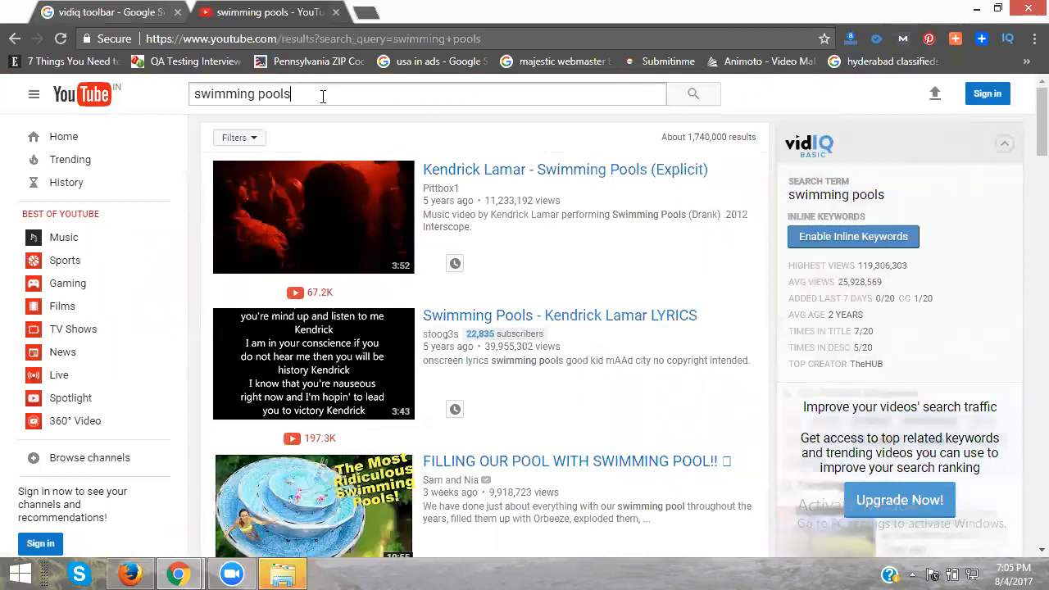
{"action": "type", "text": "in var"}
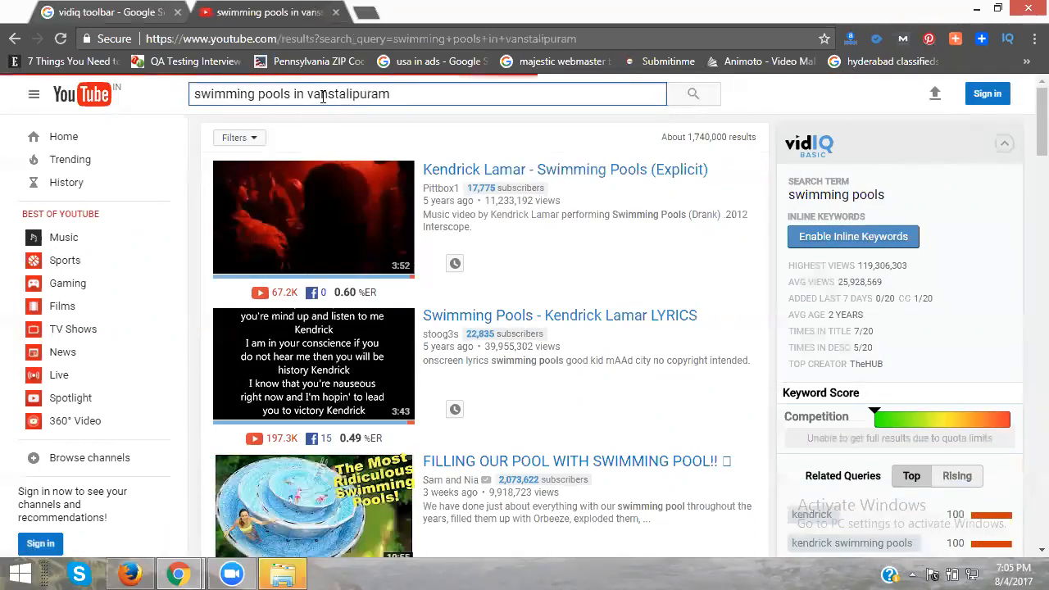
{"action": "left_click", "coordinate": [691, 94]}
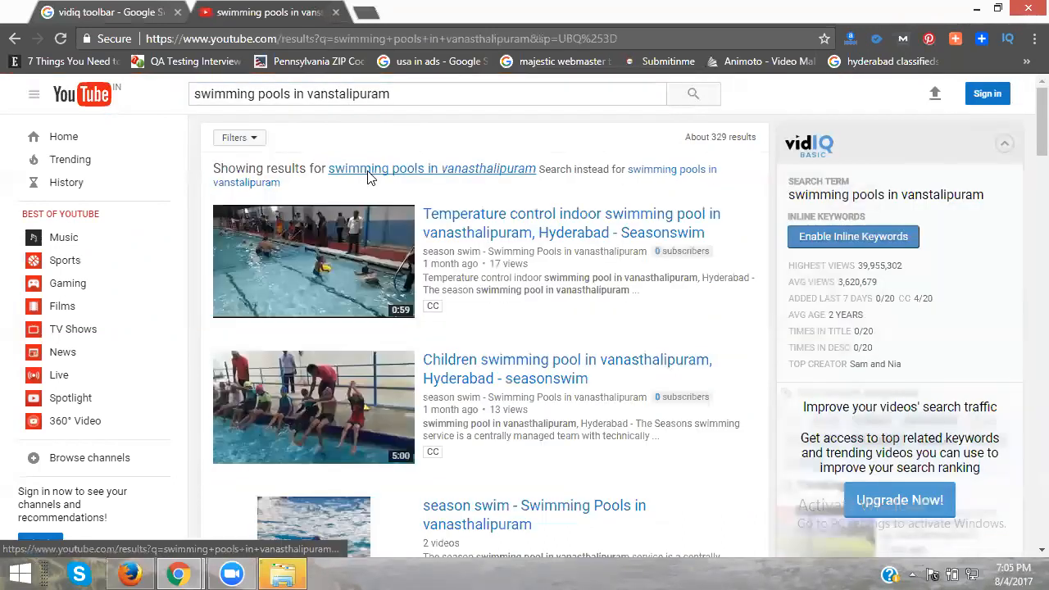
{"action": "scroll", "scroll_direction": "down", "scroll_amount": 3}
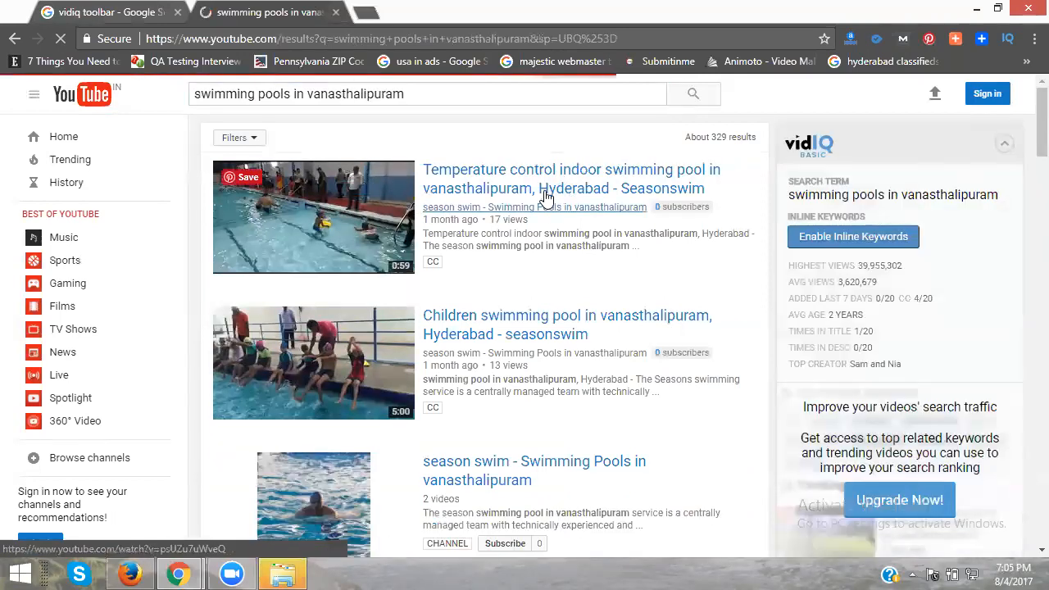
- Open the "Temperature control indoor swimming pool in vanasthalipuram" video and scroll its vidIQ SEO, channel and tag details
{"action": "left_click", "coordinate": [548, 178]}
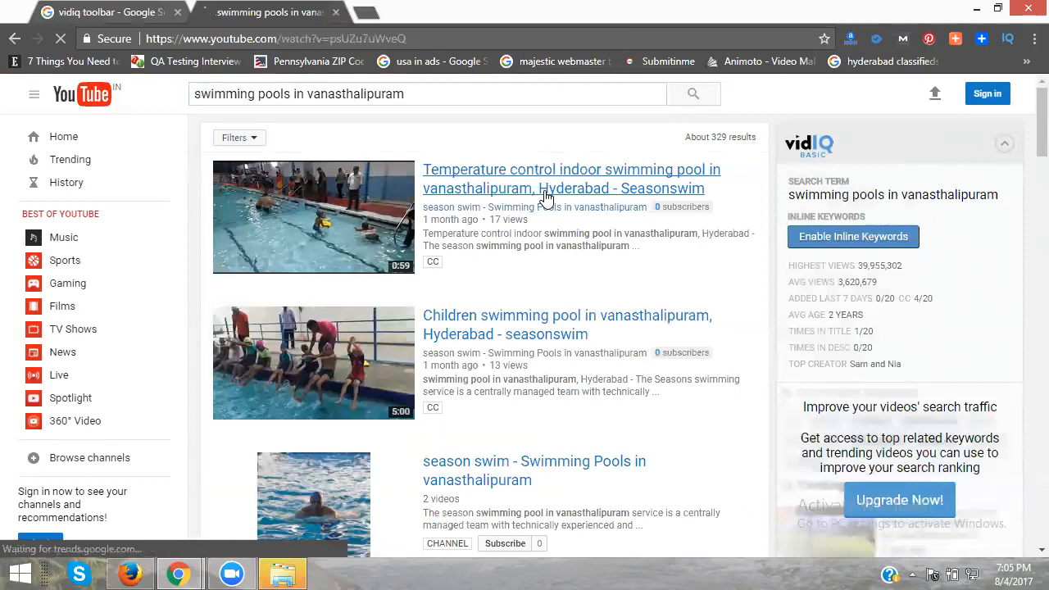
{"action": "left_click", "coordinate": [570, 179]}
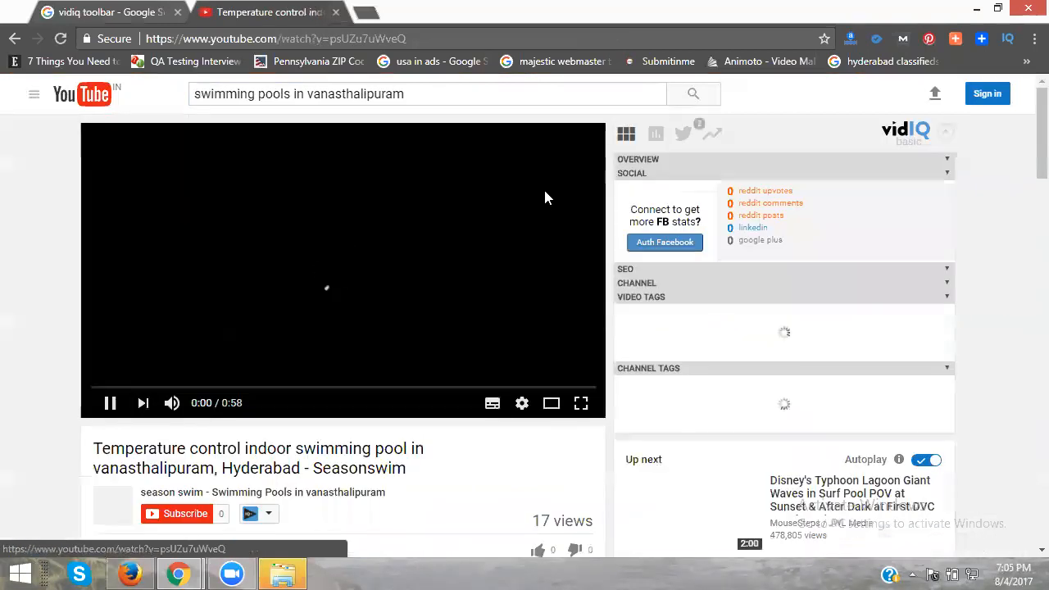
{"action": "scroll", "scroll_direction": "down", "scroll_amount": 3}
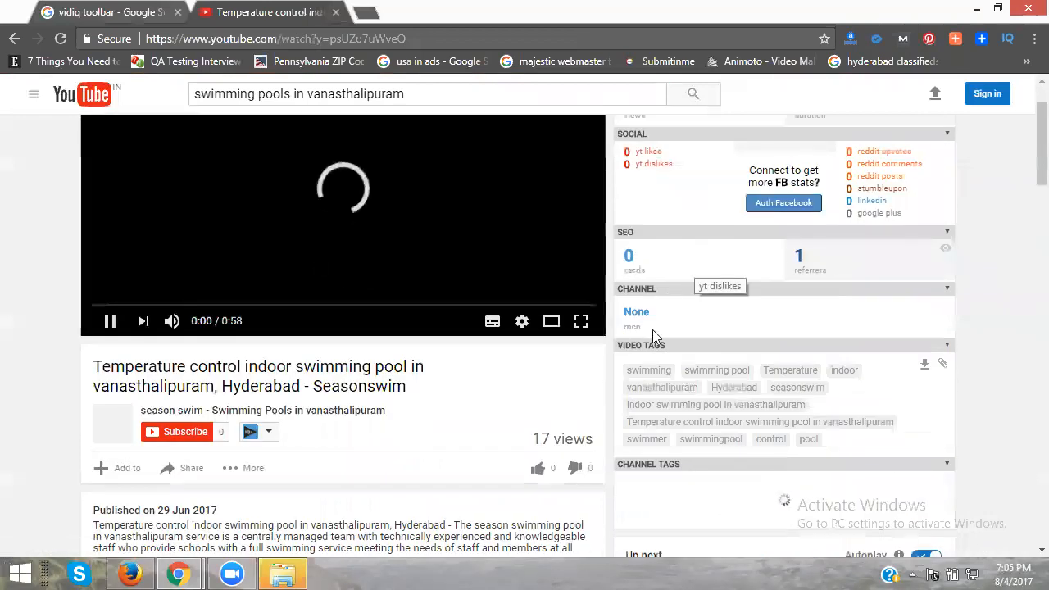
{"action": "scroll", "scroll_direction": "down", "scroll_amount": 3}
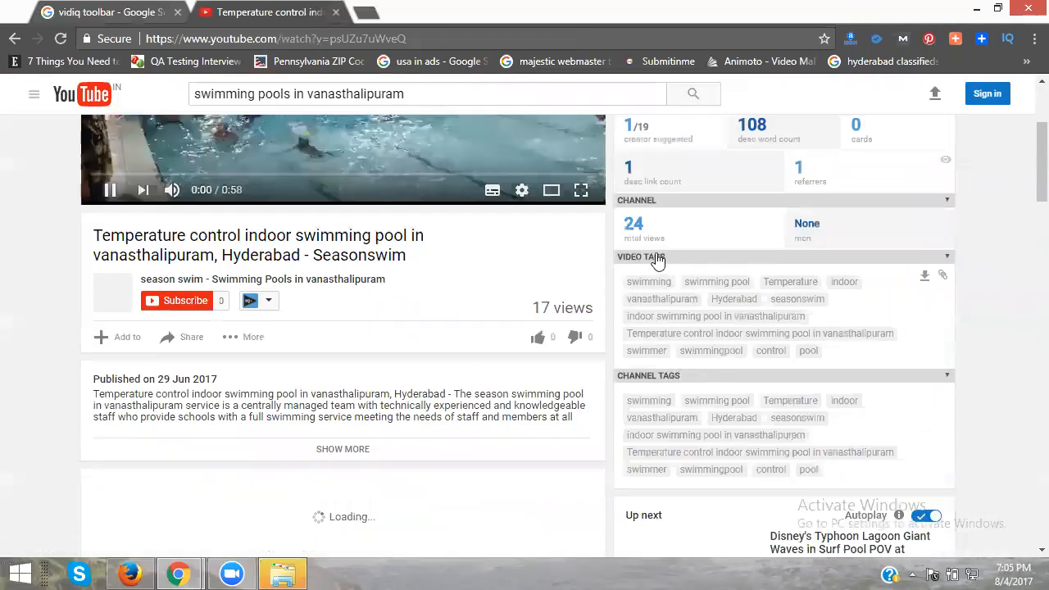